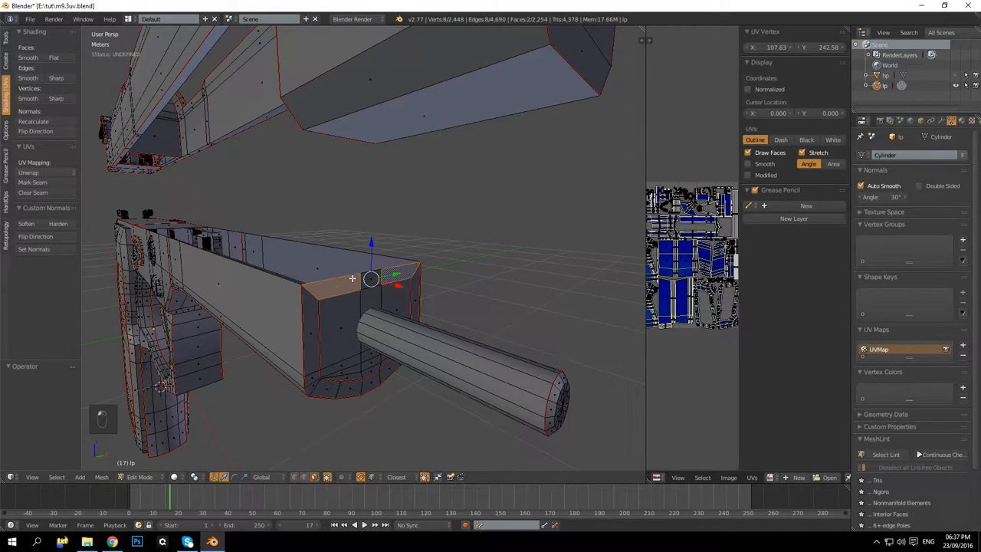
# Delete the old faces at the slide front and select the faces to rebuild from
pyautogui.press('x')
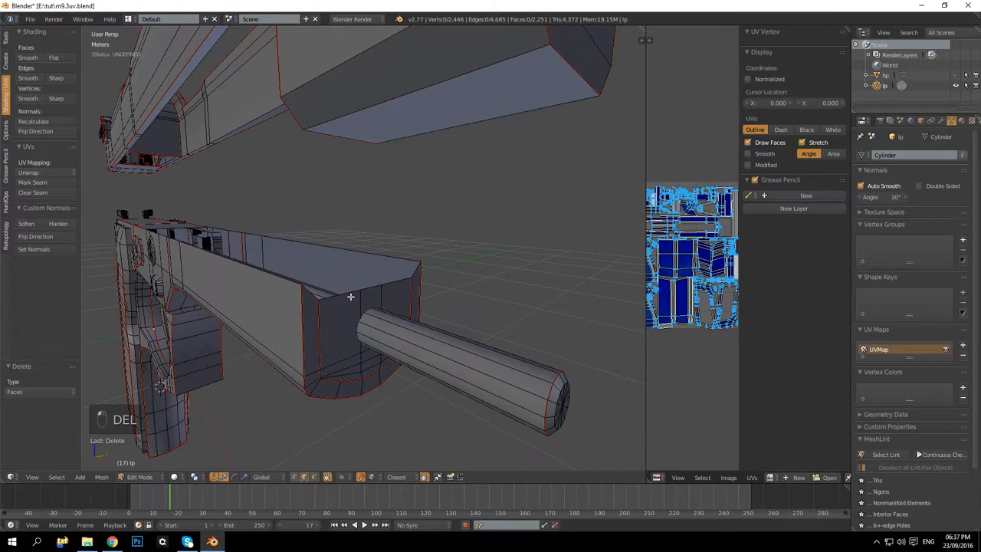
pyautogui.click(370, 287)
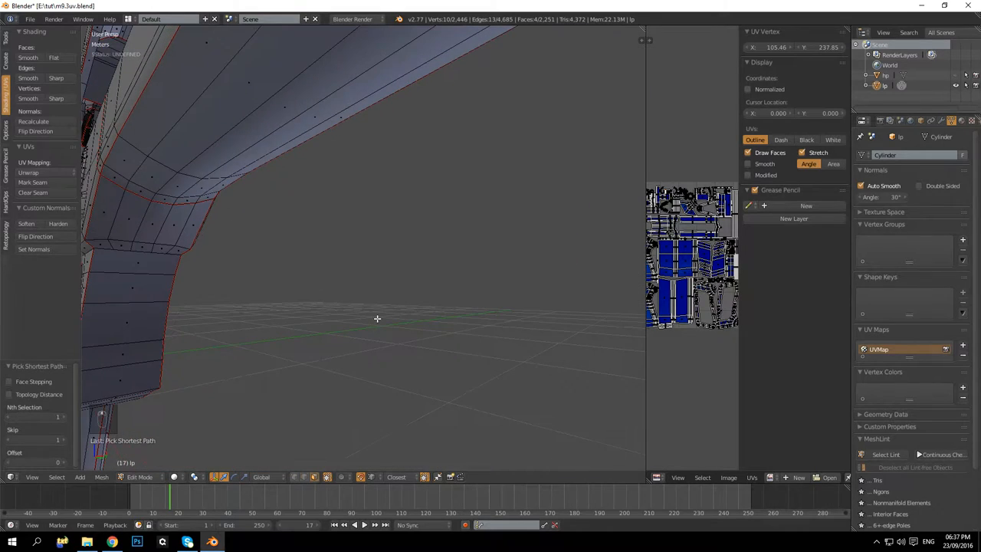
pyautogui.press('NUMPAD_PERIOD')
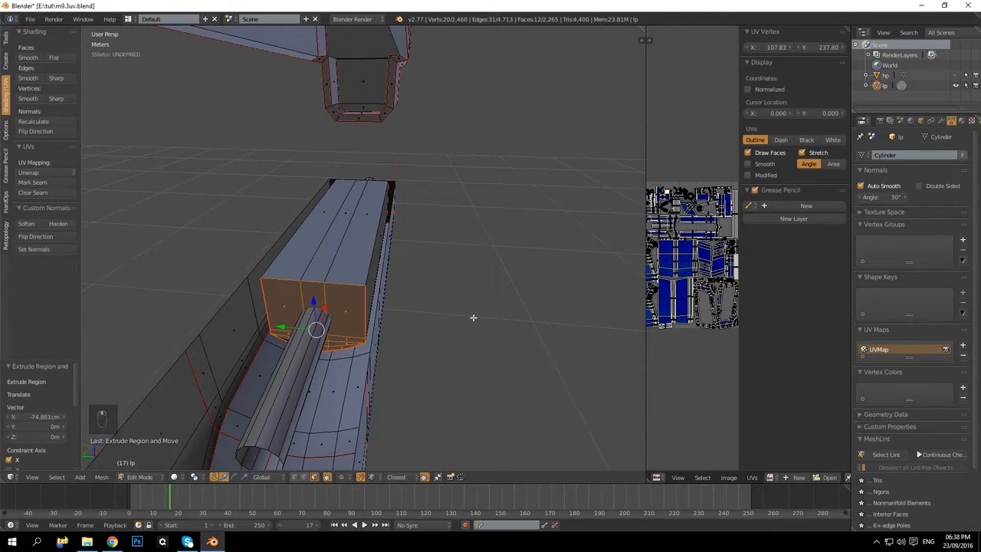
# Extrude a new slide section forward and fill the open gap with faces
pyautogui.moveTo(472, 317); pyautogui.dragTo(405, 263)
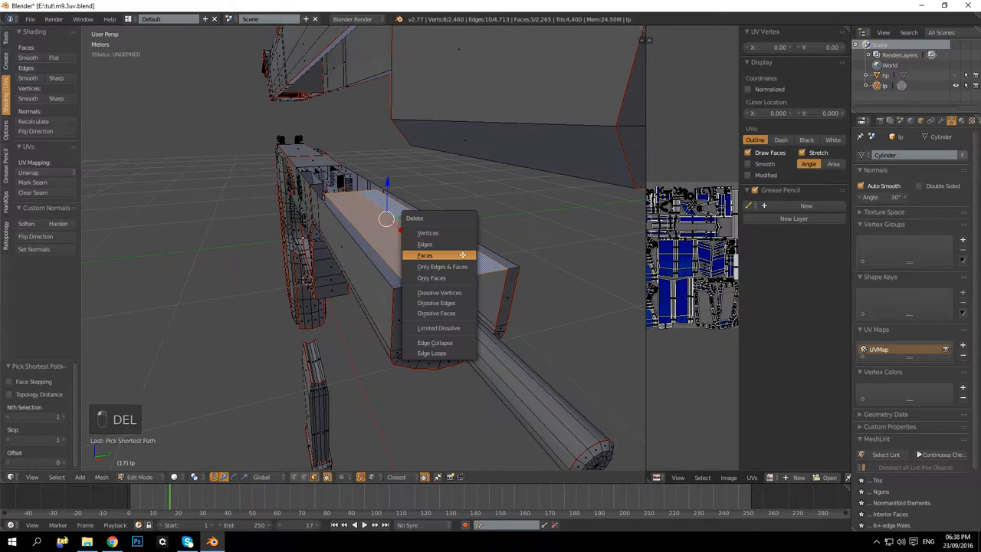
pyautogui.click(424, 255)
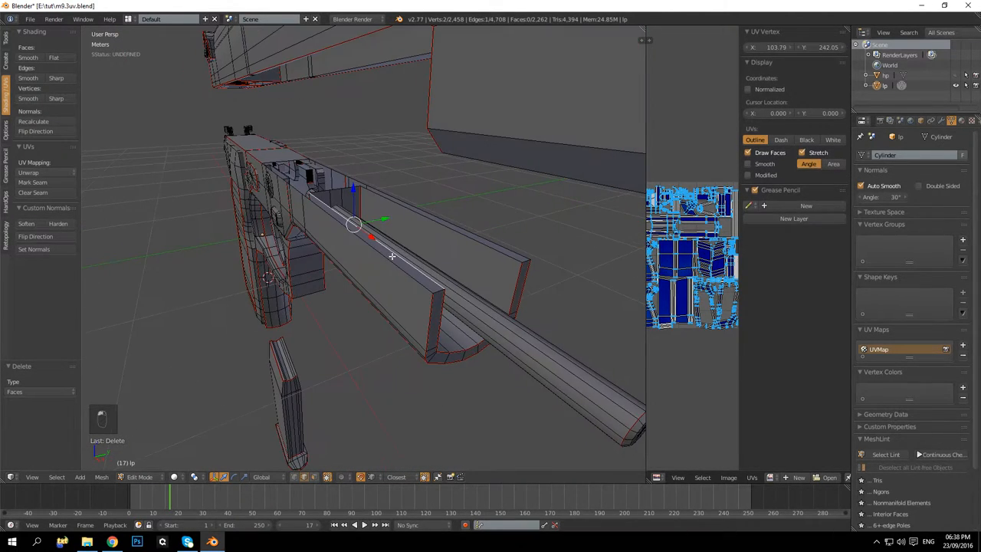
pyautogui.press('f')
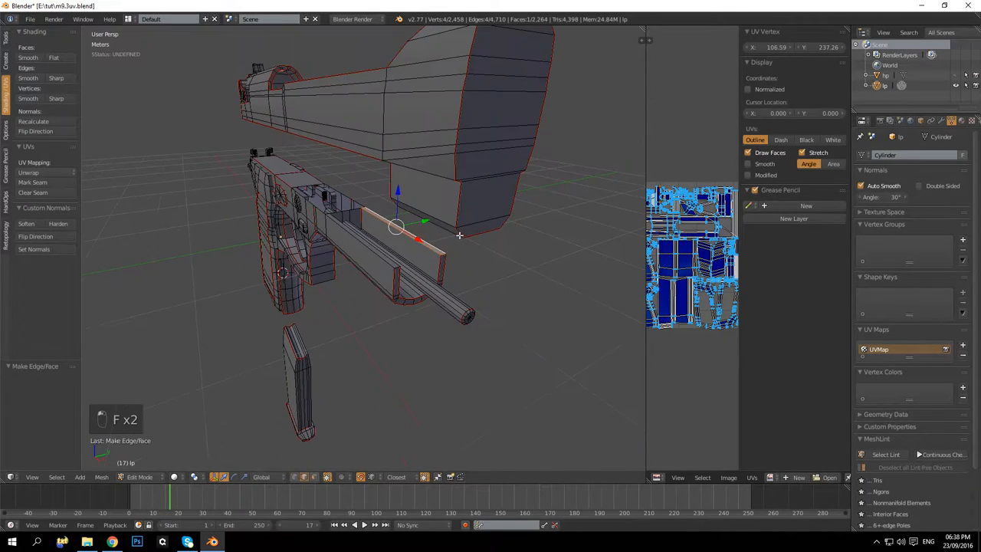
# Unhide all the pistol models in Object Mode
pyautogui.press('alt+h')
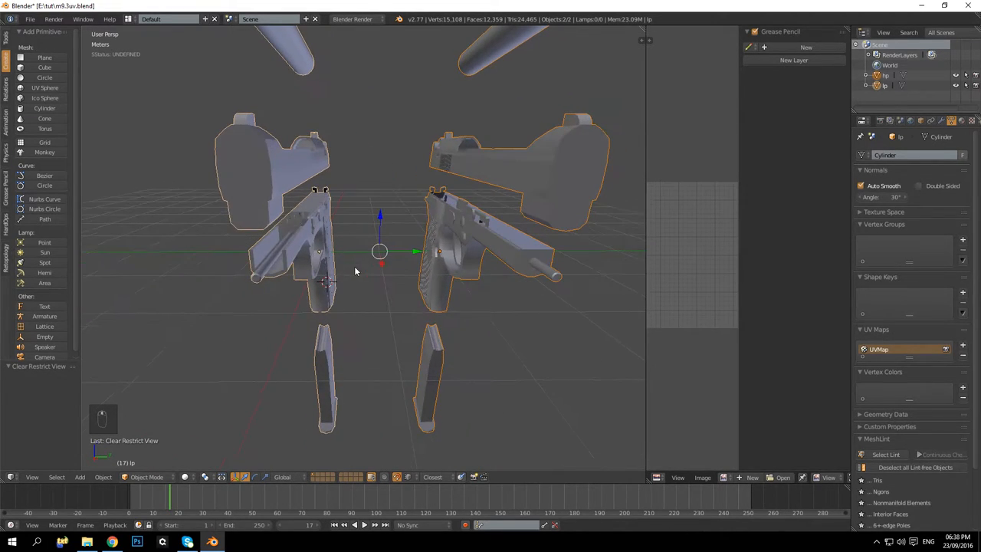
pyautogui.press('Tab')
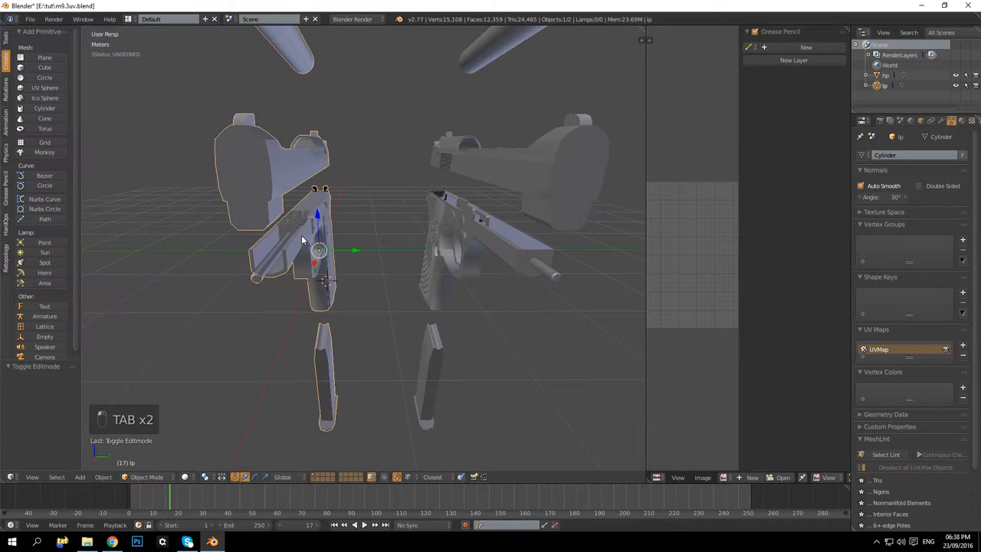
pyautogui.press('shift+d')
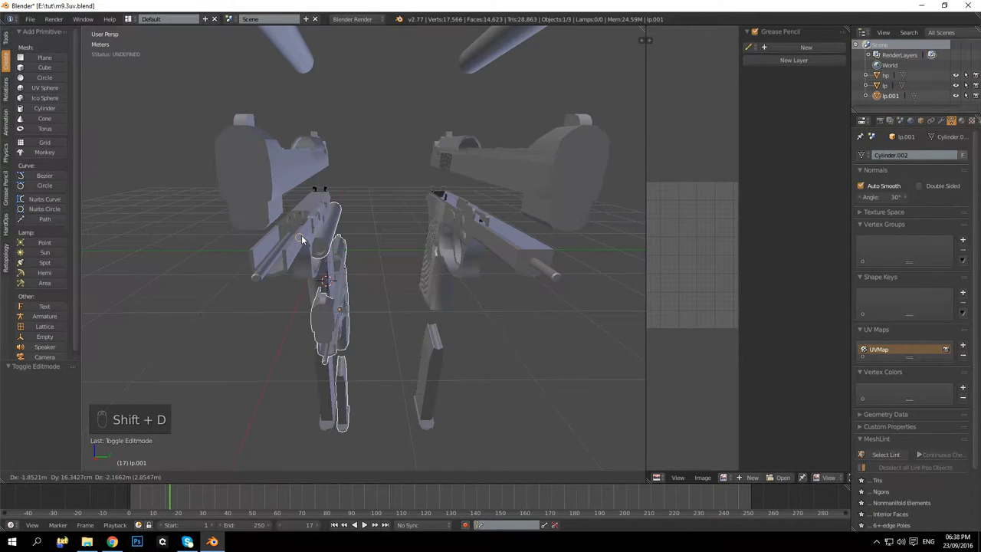
# Duplicate the low-poly pistol, place the copy between the others and enter its mesh
pyautogui.press('shift+d')
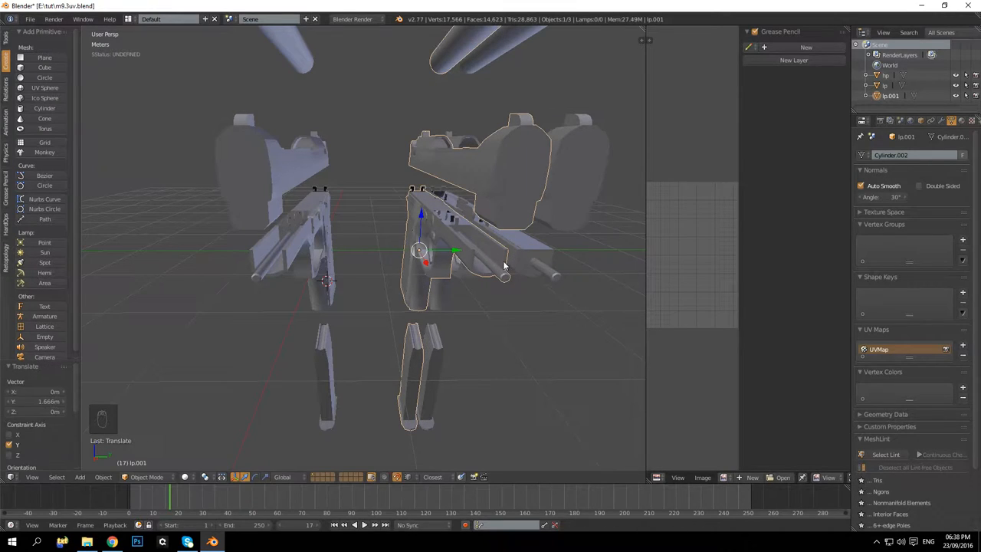
pyautogui.moveTo(506, 264); pyautogui.dragTo(383, 229)
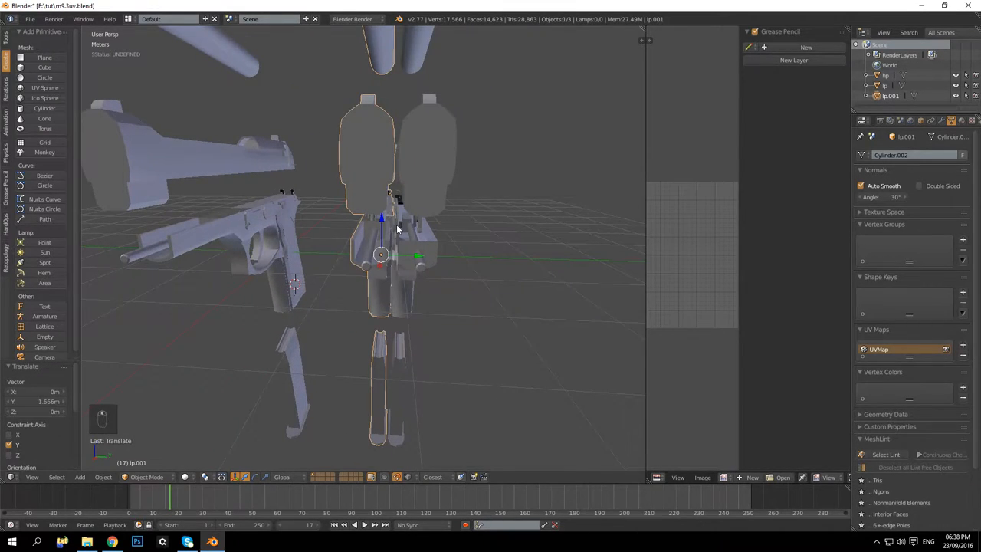
pyautogui.press('Tab')
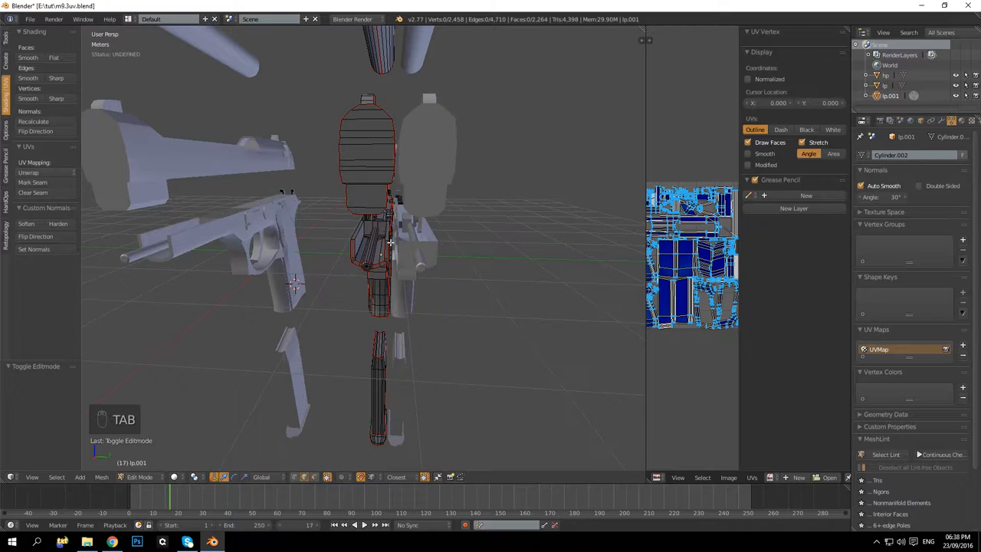
# Keep only the slide and barrel faces of the copy, deleting everything else
pyautogui.press('numpad_period')
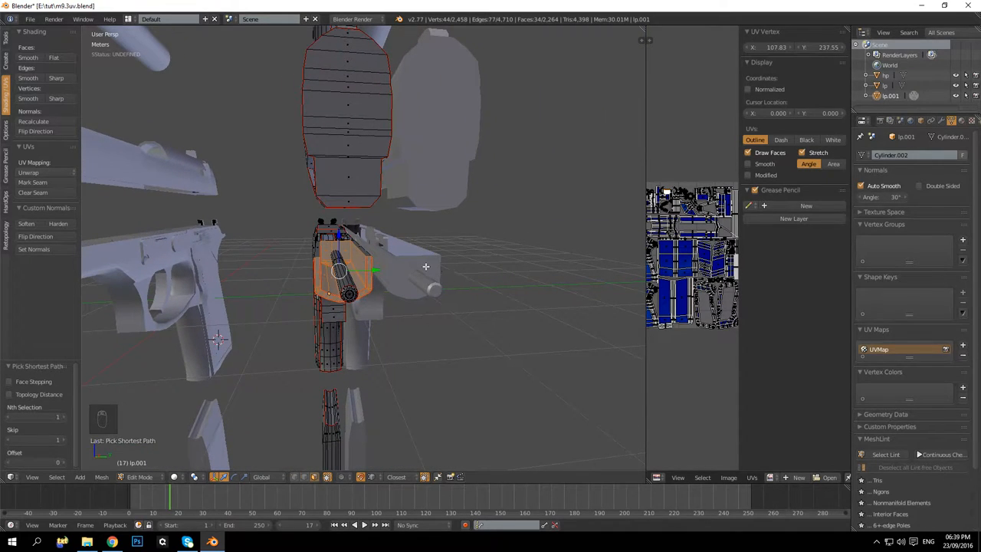
pyautogui.press('Shift+D')
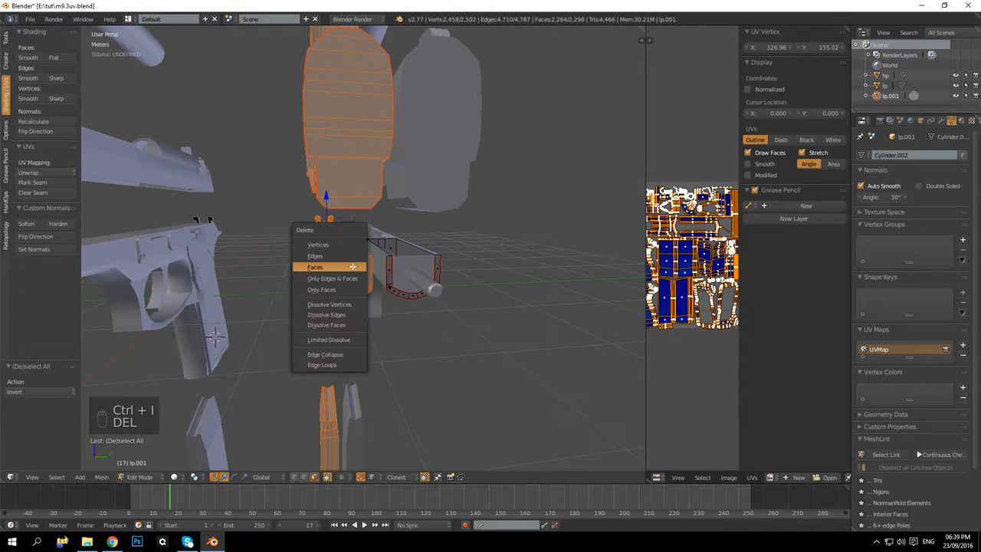
pyautogui.click(315, 267)
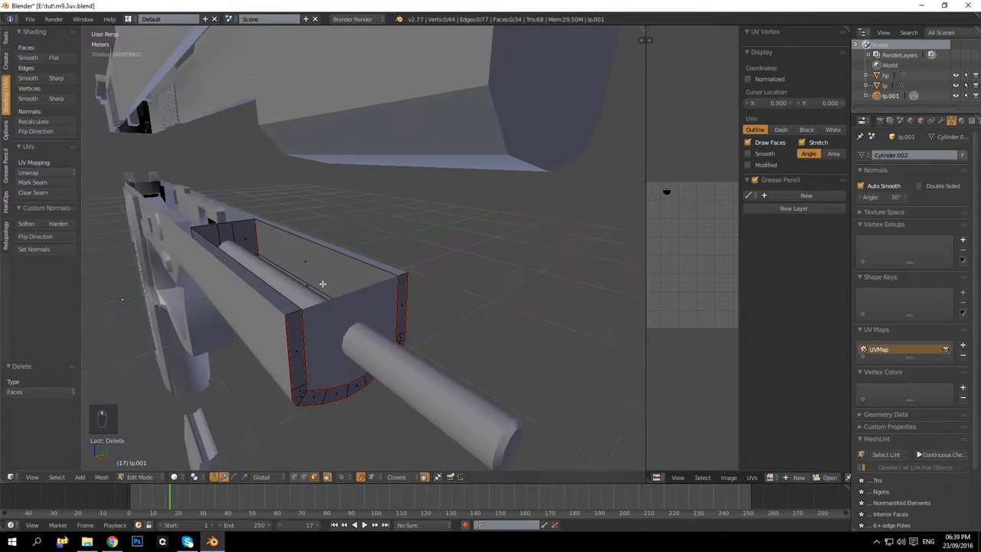
# Delete the front block of slide faces around the barrel on the main pistol
pyautogui.press('Tab')
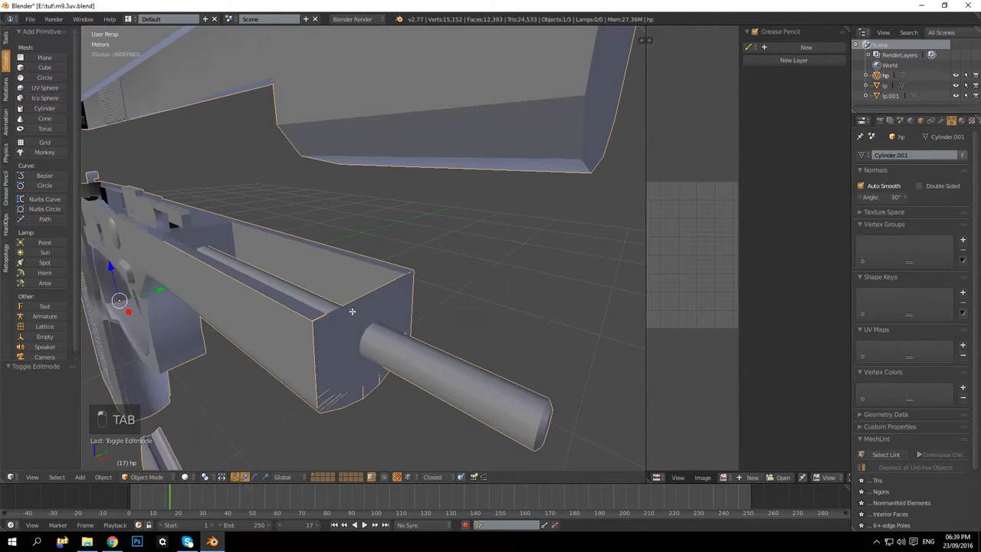
pyautogui.press('Tab')
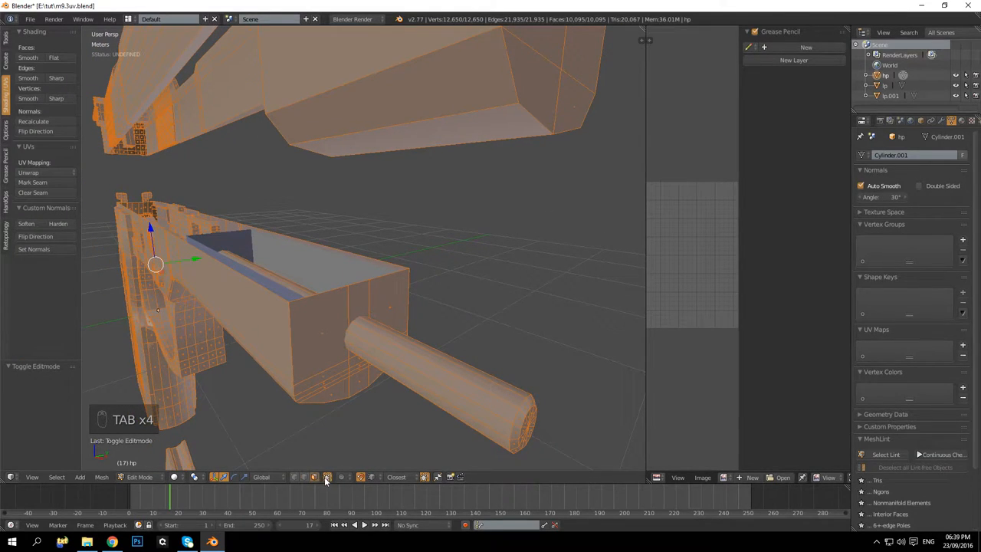
pyautogui.click(361, 302)
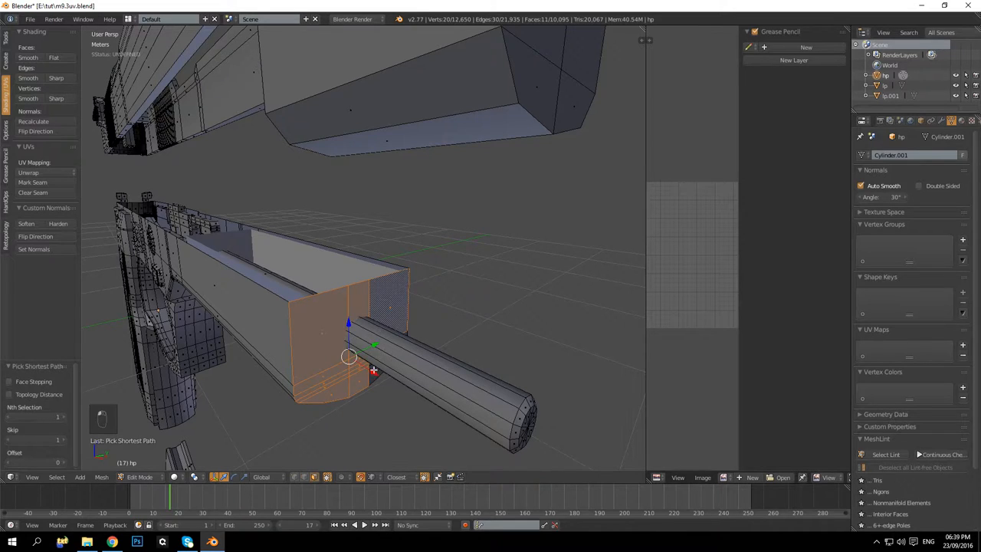
pyautogui.press('x')
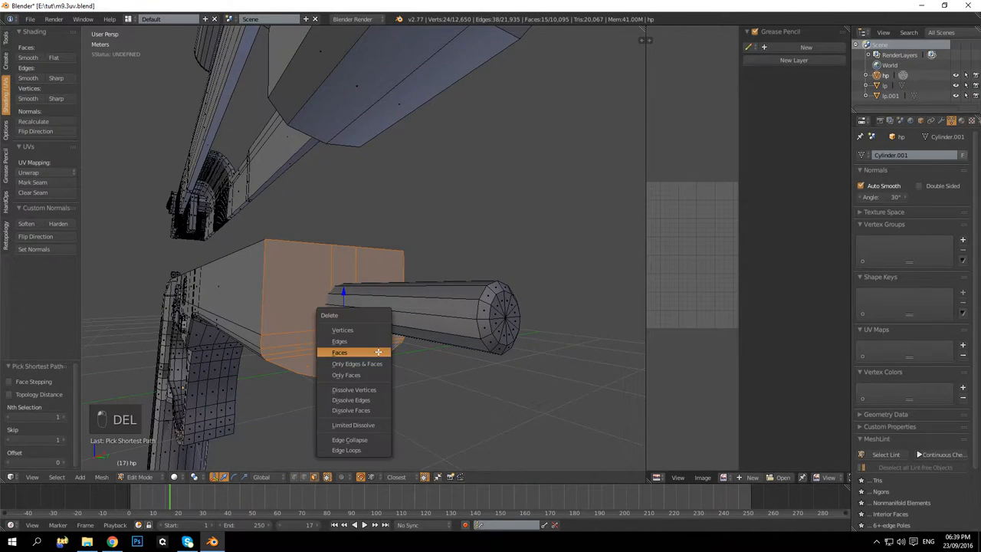
pyautogui.click(340, 351)
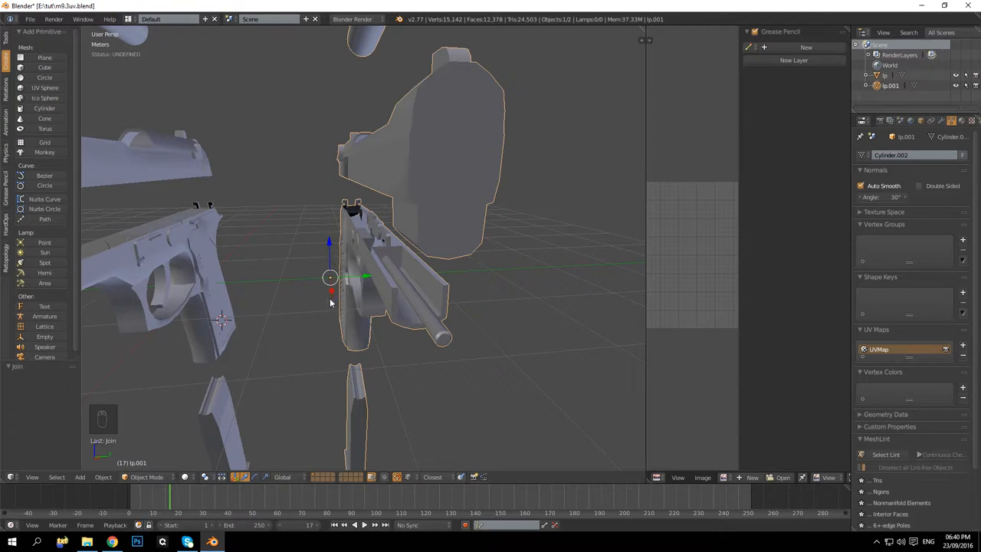
pyautogui.moveTo(355, 291)
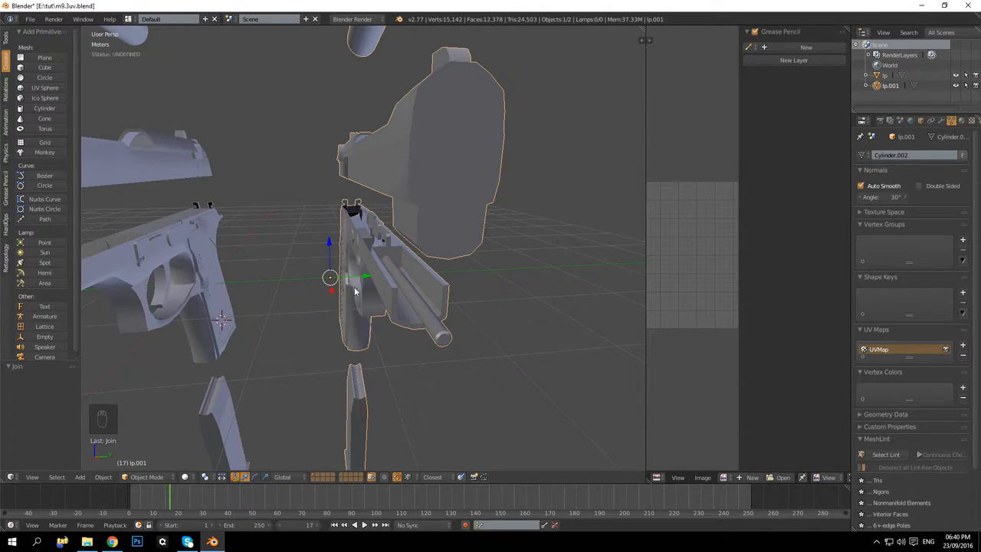
# Join the stripped slide copy into the main pistol with Ctrl+J and re-enter Edit Mode
pyautogui.press('ctrl+z')
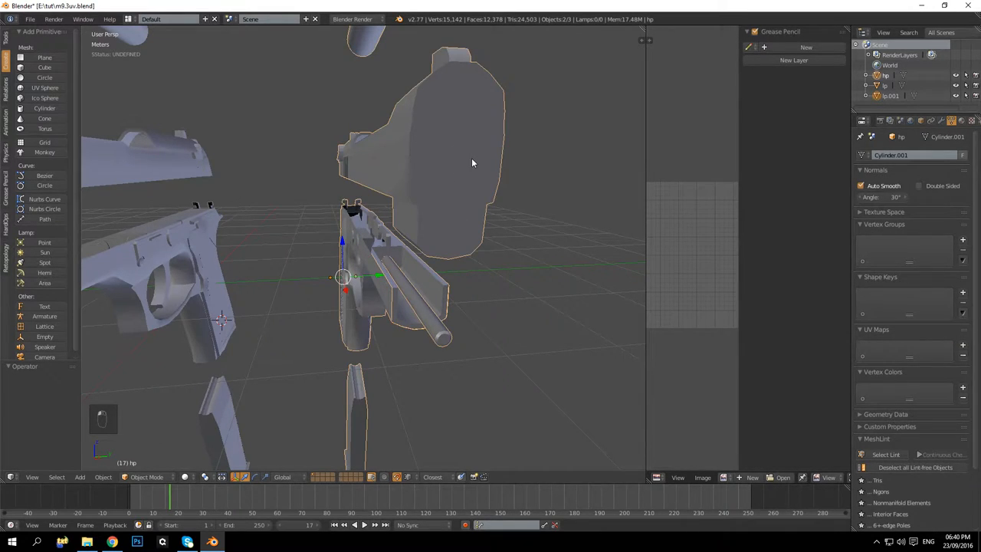
pyautogui.press('ctrl+j')
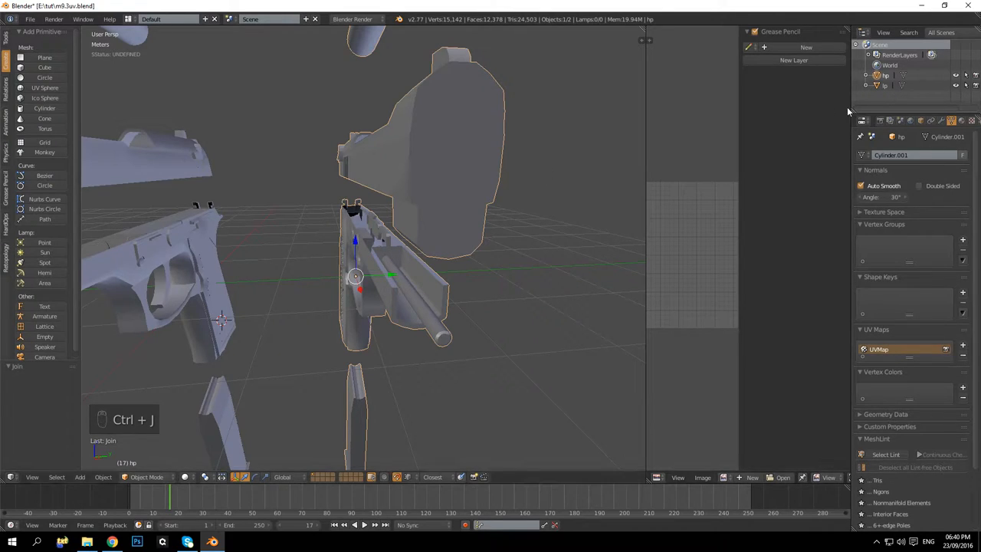
pyautogui.moveTo(652, 124)
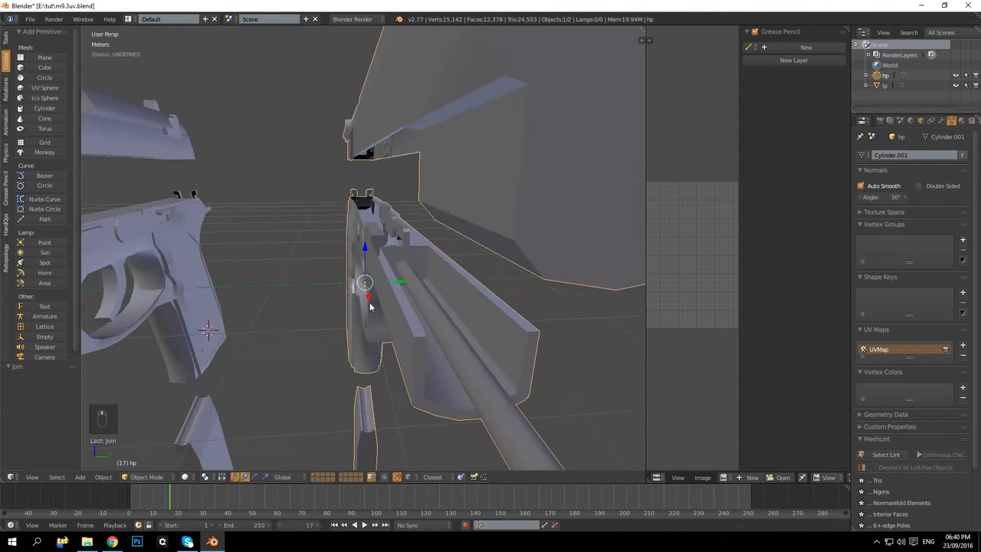
pyautogui.press('Tab')
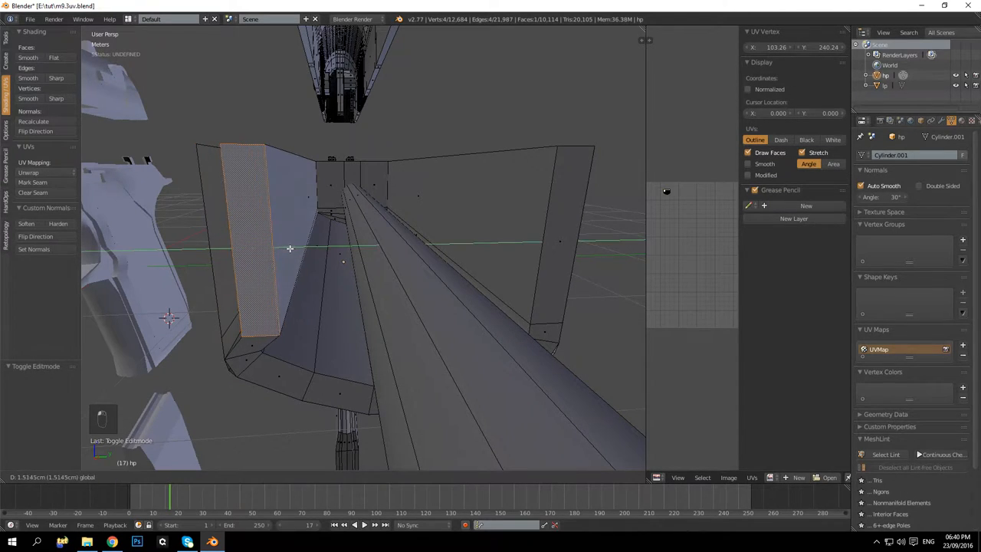
pyautogui.press('ctrl+z')
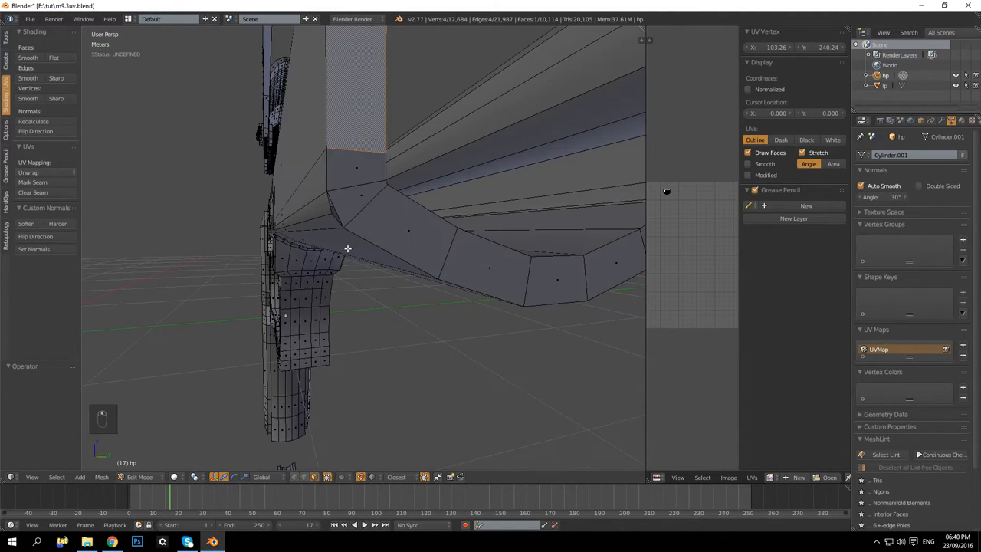
# Add a loop cut across the slide where the two parts meet
pyautogui.press('ctrl+r')
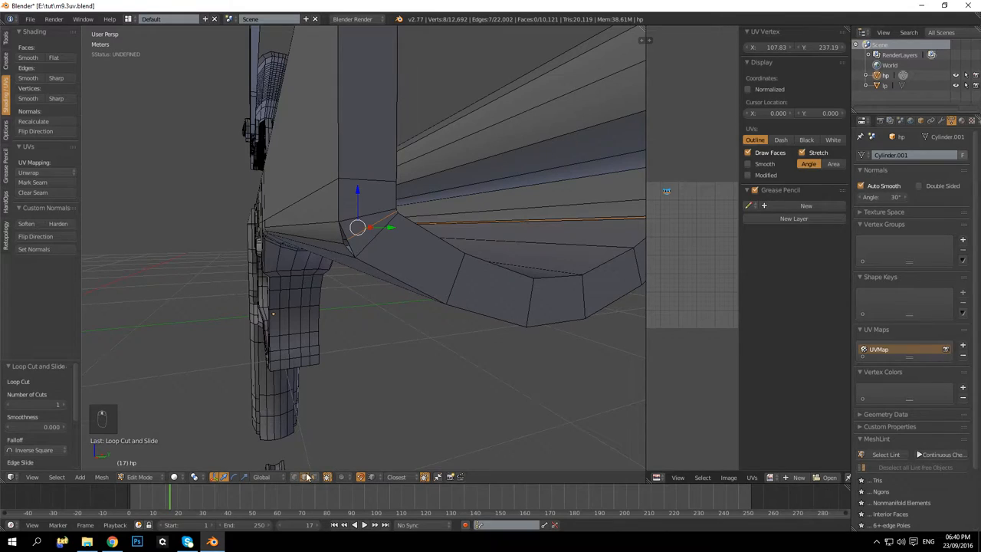
pyautogui.moveTo(428, 486)
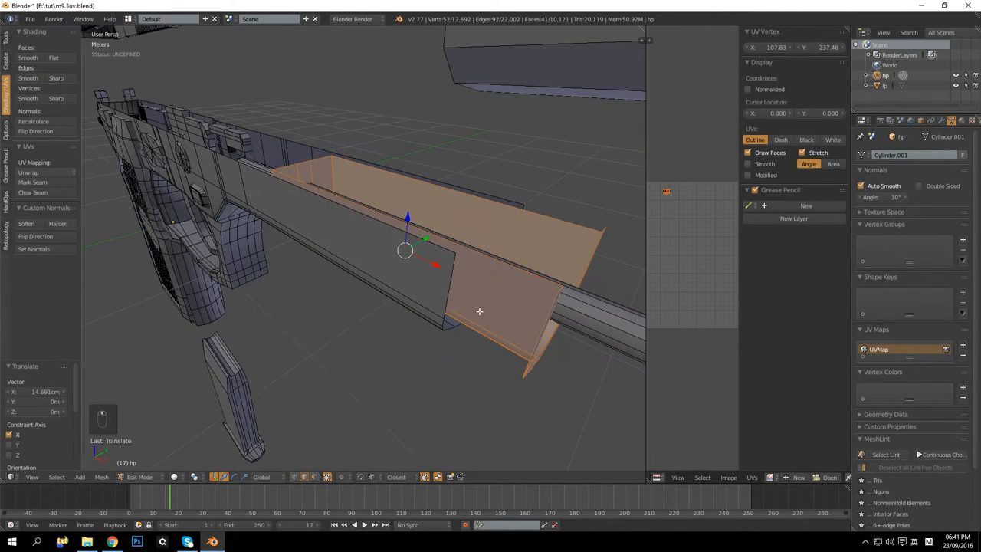
# Move the slide faces along the barrel with vertex snapping enabled
pyautogui.moveTo(478, 311); pyautogui.dragTo(463, 216)
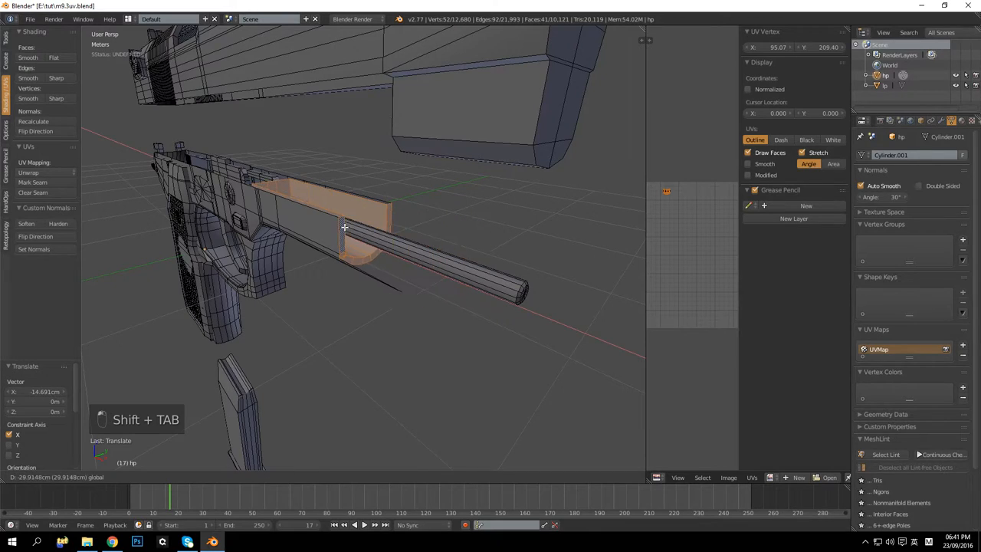
pyautogui.press('tab')
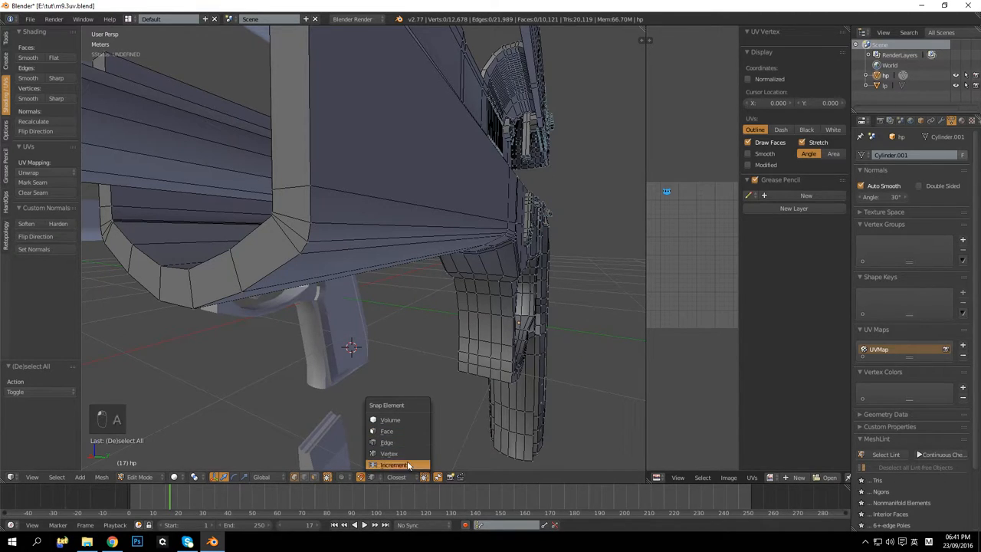
pyautogui.click(392, 464)
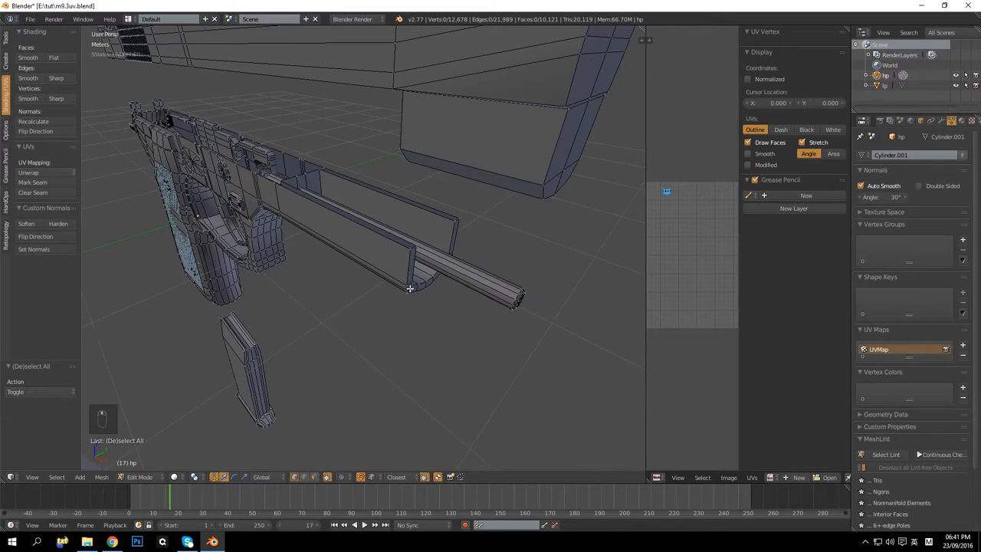
# Leave the slide mesh and enter Edit Mode on the pistol body to see its UVs
pyautogui.press('Tab')
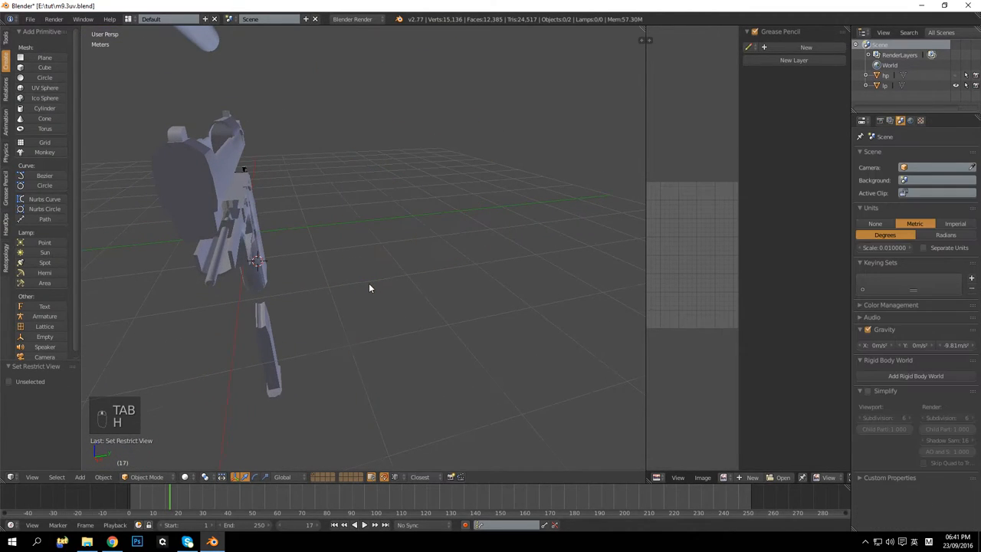
pyautogui.press('Tab')
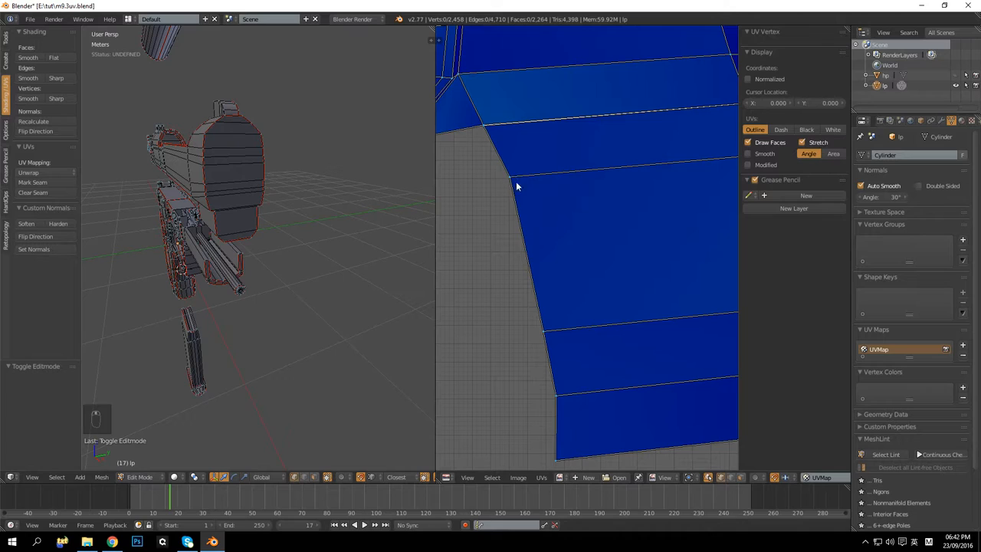
pyautogui.moveTo(512, 181)
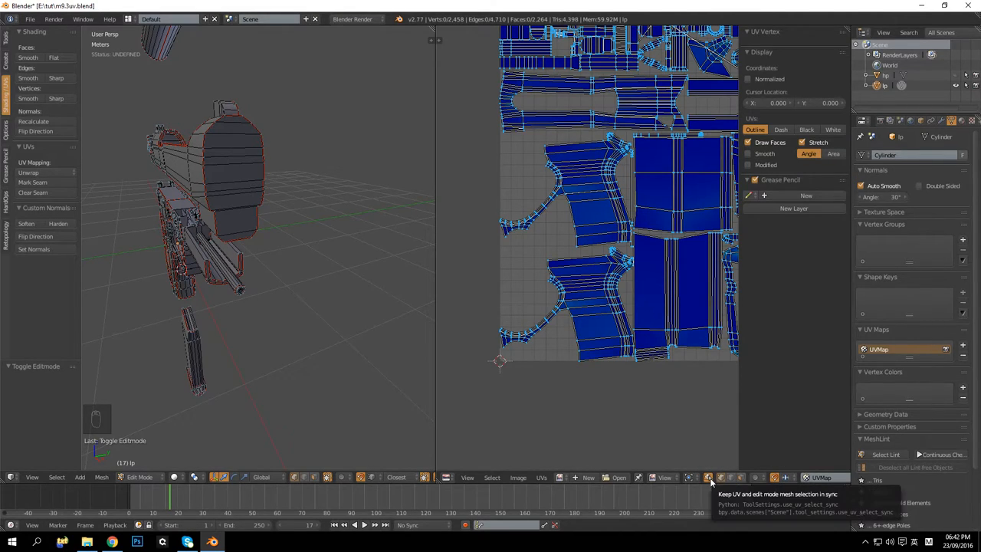
# Disable UV Sync Selection and select the entire pistol mesh to show all islands
pyautogui.click(707, 477)
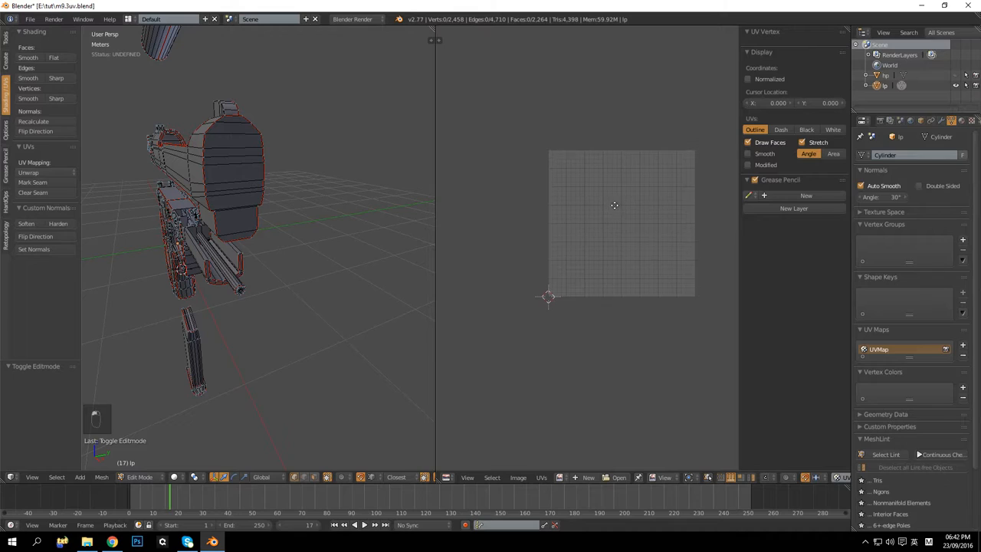
pyautogui.press('a')
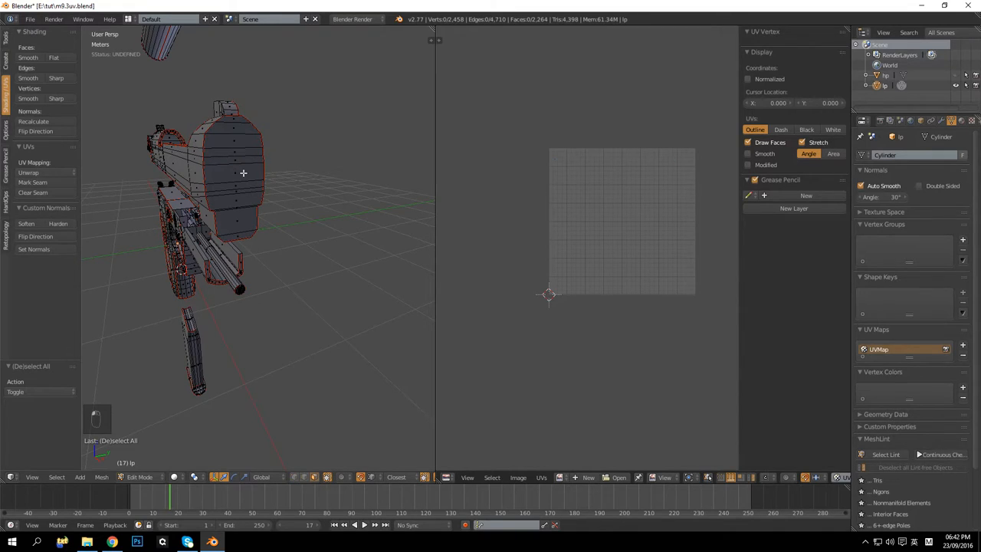
pyautogui.press('a')
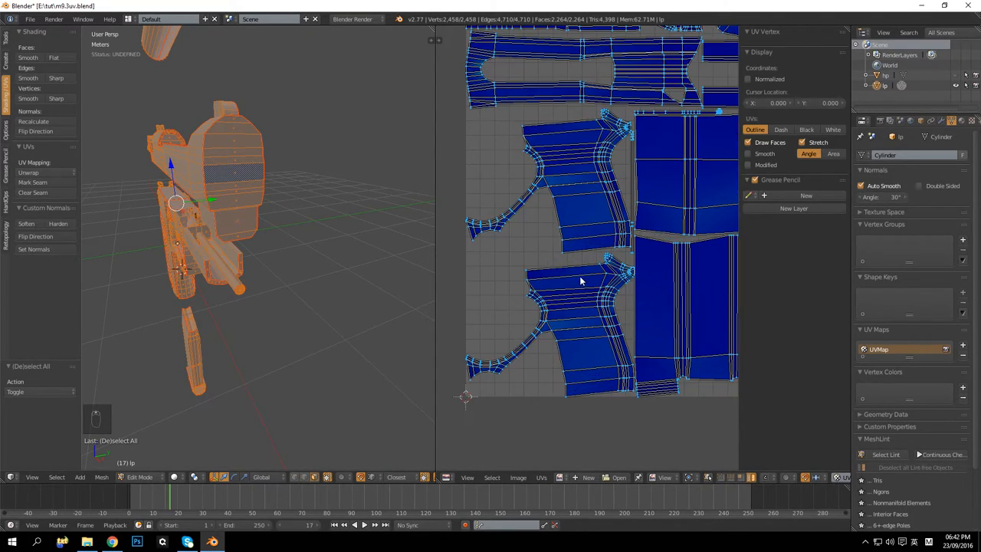
# Move the two grip UV islands outside the texture square beside the other islands
pyautogui.click(579, 322)
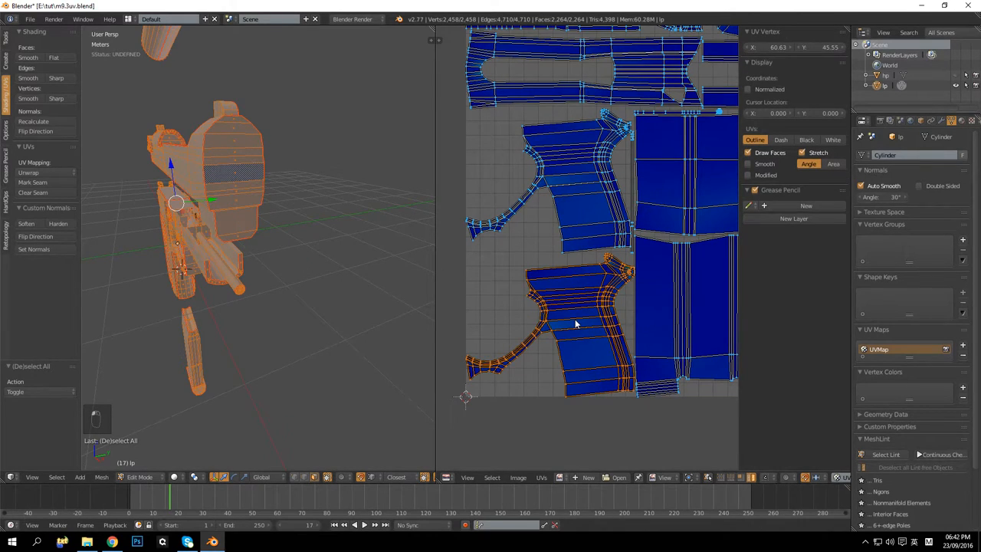
pyautogui.moveTo(579, 205)
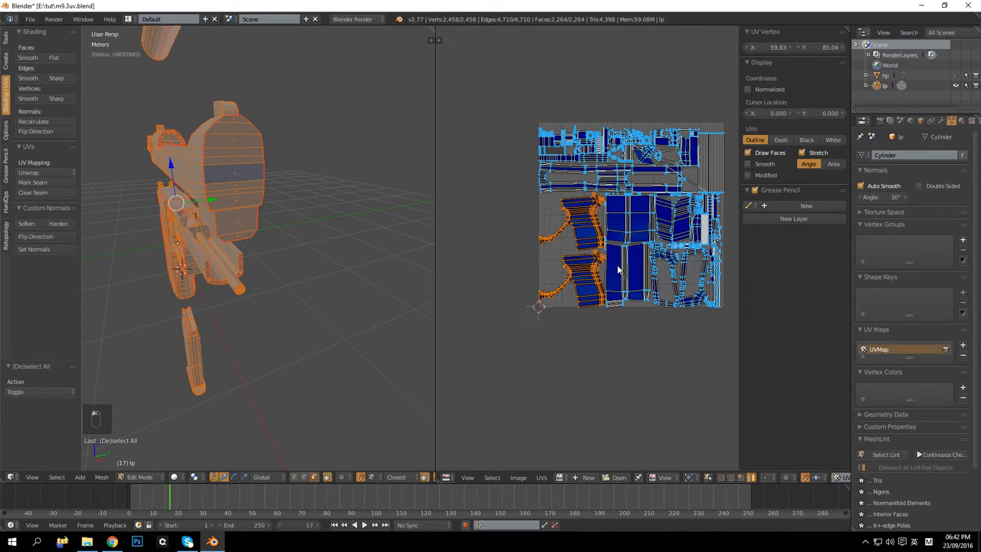
pyautogui.moveTo(598, 245); pyautogui.dragTo(483, 230)
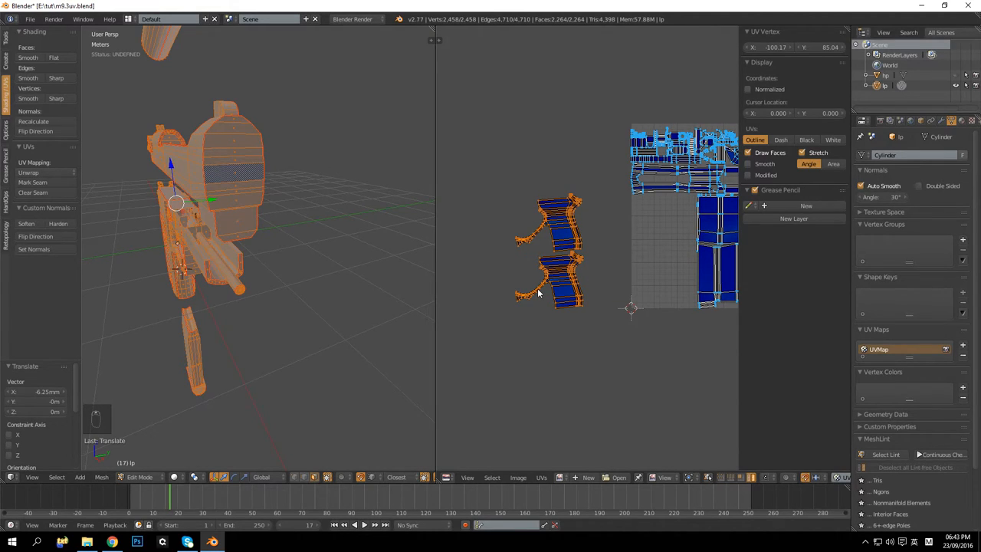
pyautogui.click(518, 477)
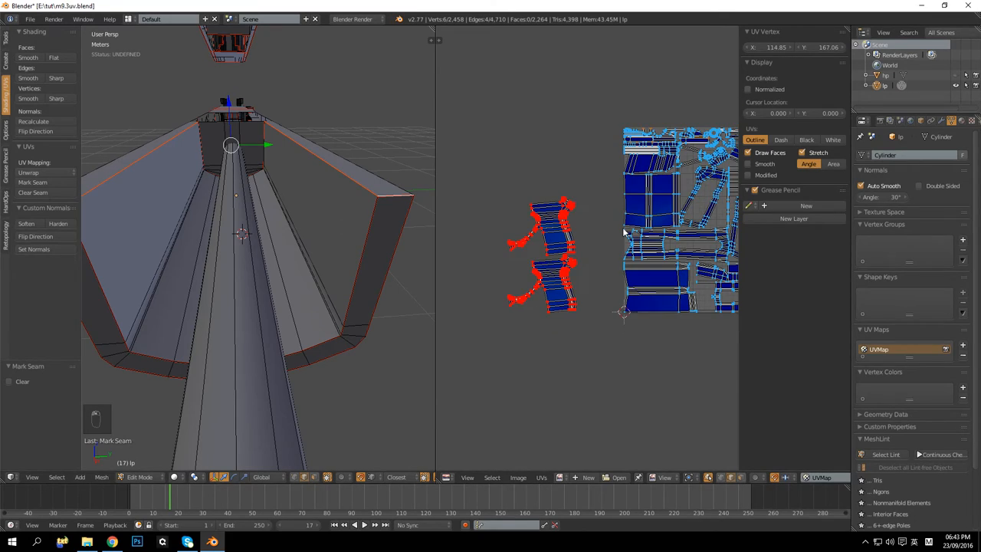
# Select the whole pistol mesh, then clear the selection again
pyautogui.press('a')
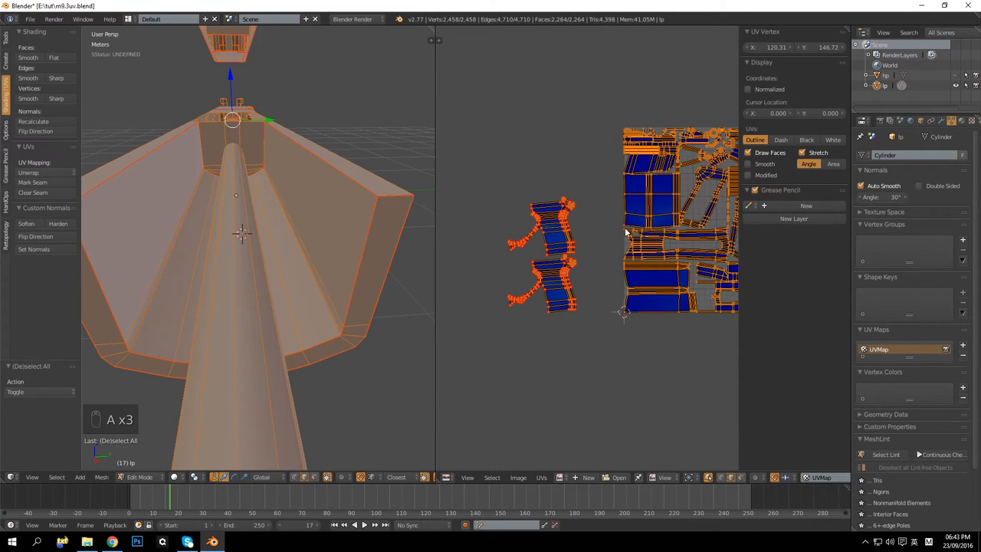
pyautogui.press('ctrl+a')
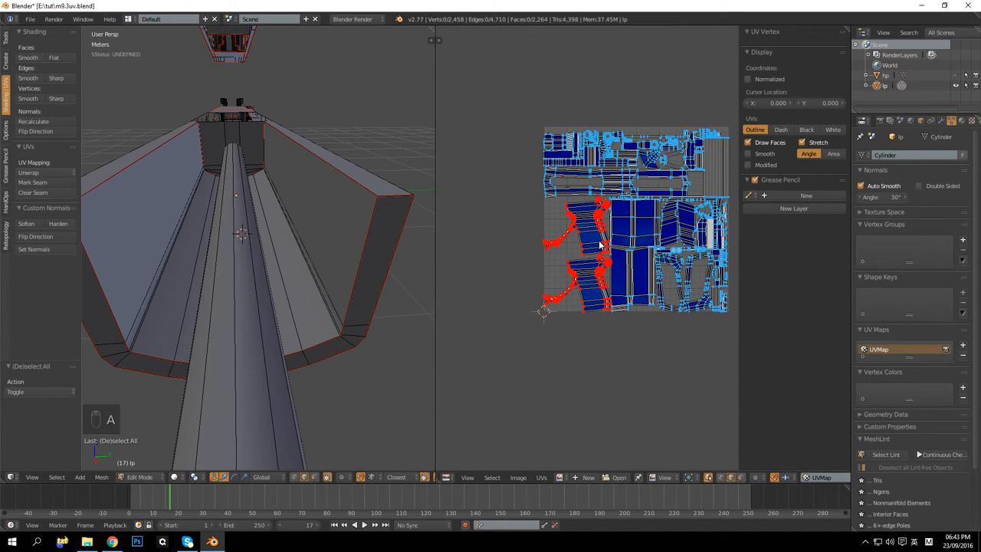
pyautogui.moveTo(548, 450)
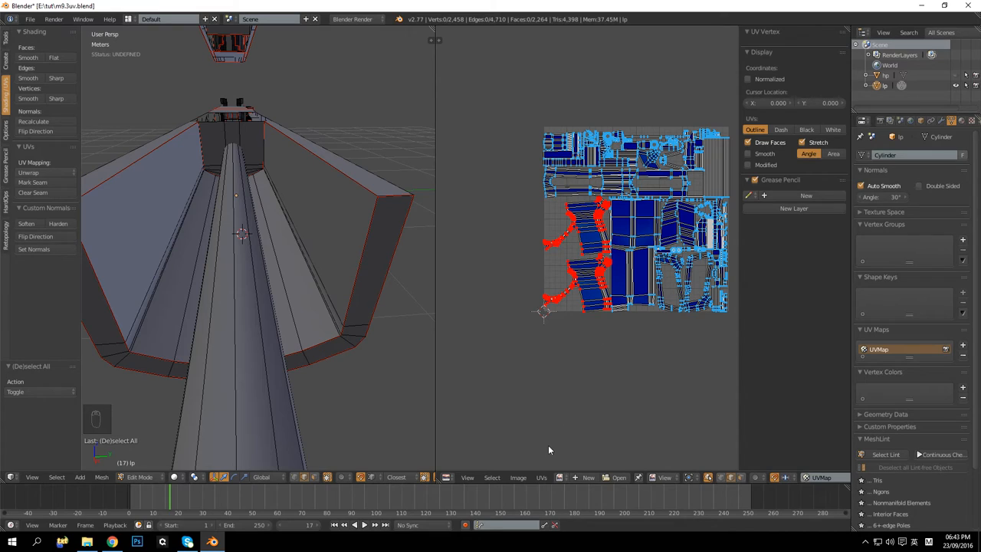
pyautogui.moveTo(472, 272)
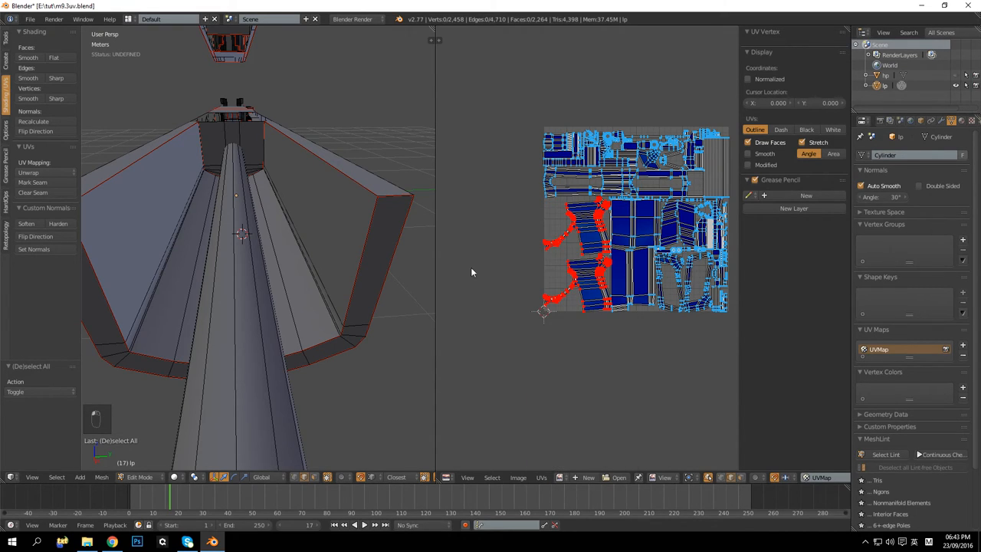
# Unpin the UV islands from the UVs menu and return the pistol to Object Mode
pyautogui.click(541, 477)
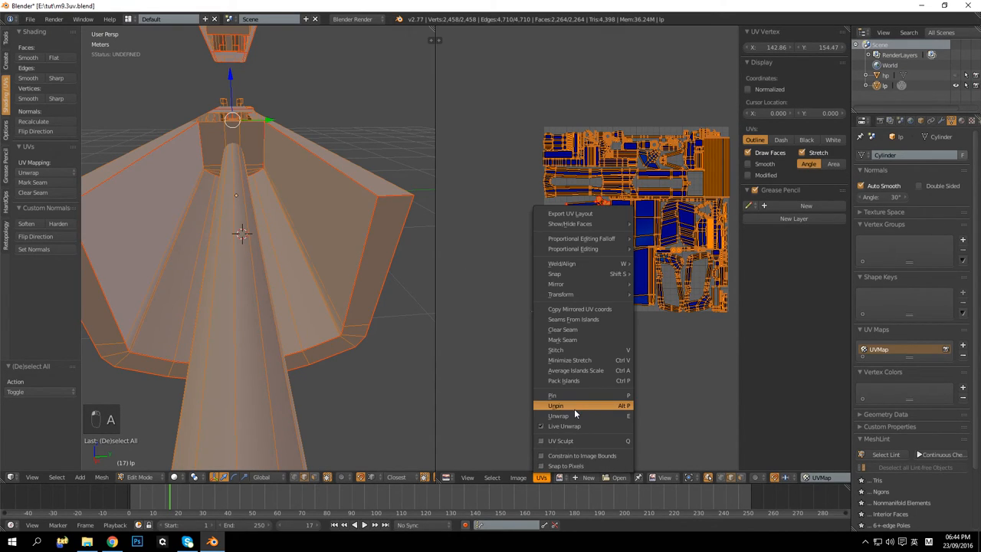
pyautogui.click(551, 395)
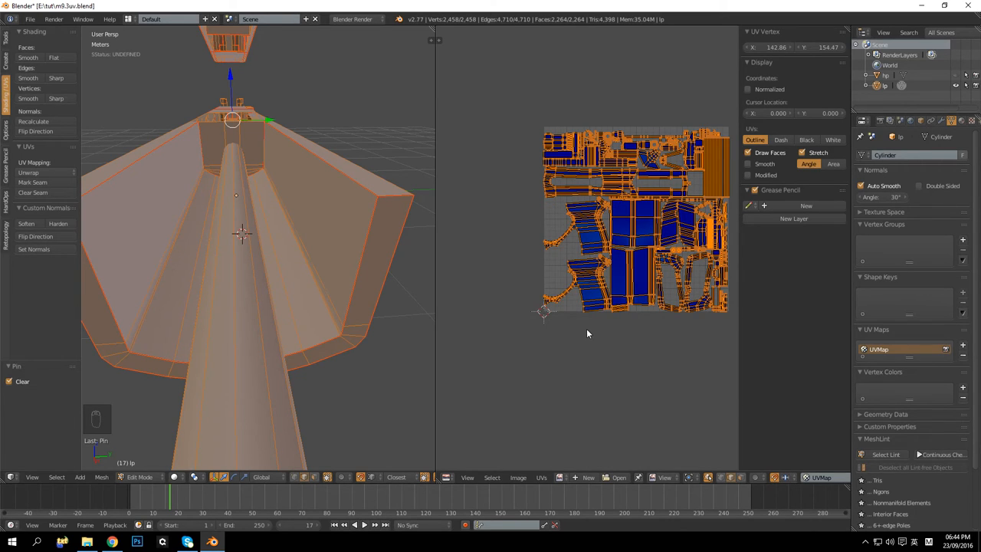
pyautogui.press('Tab')
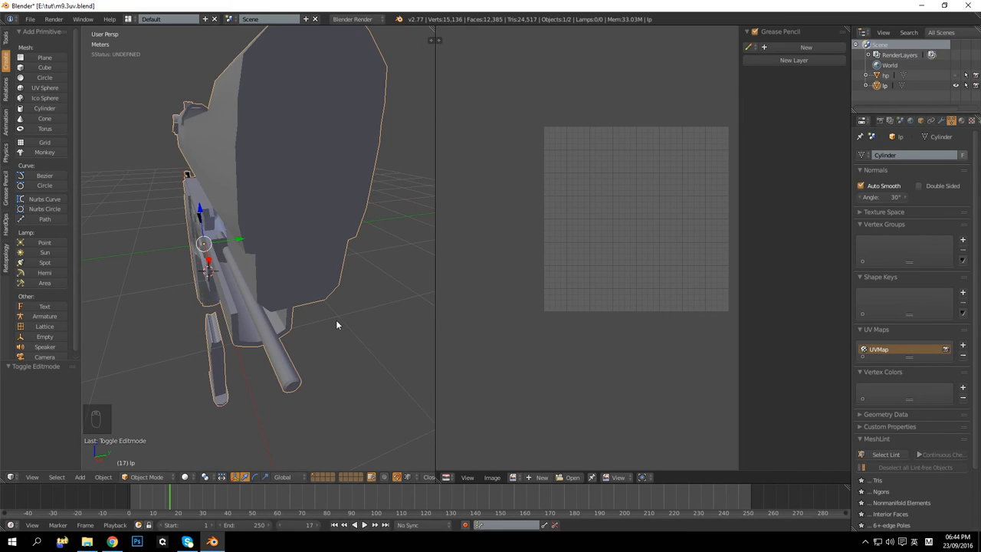
pyautogui.moveTo(322, 357)
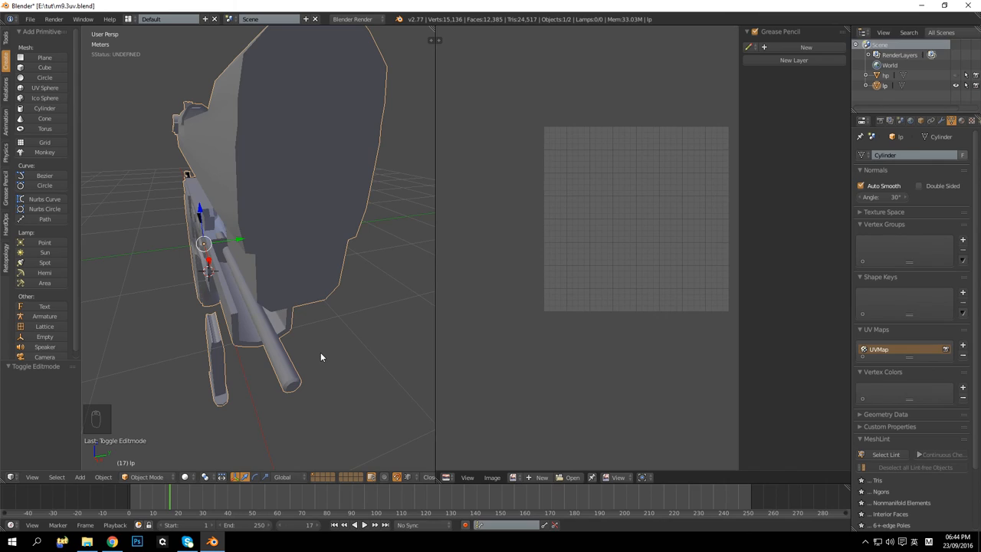